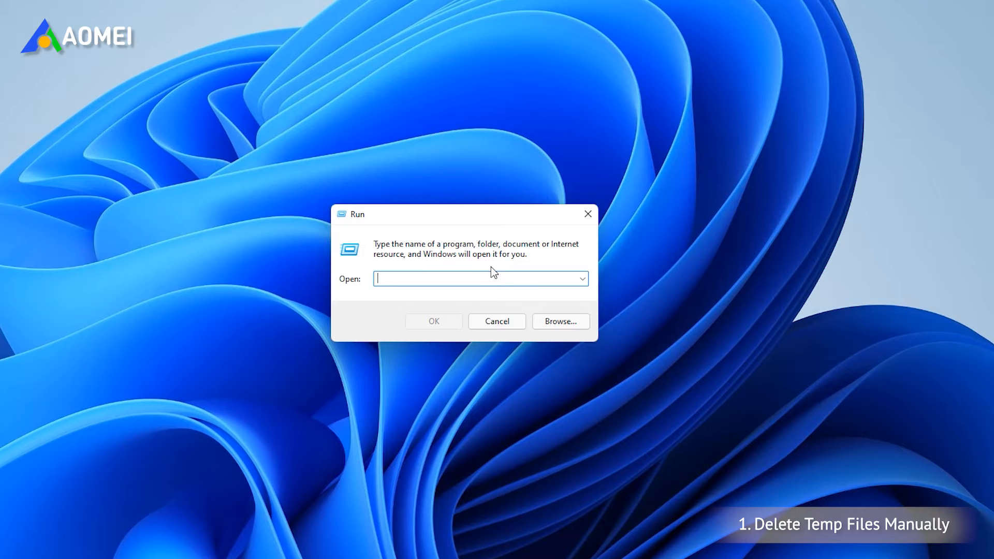
Submit %temp% in the Run dialog to open the temporary files folder.
{"action": "type", "text": "%temp%"}
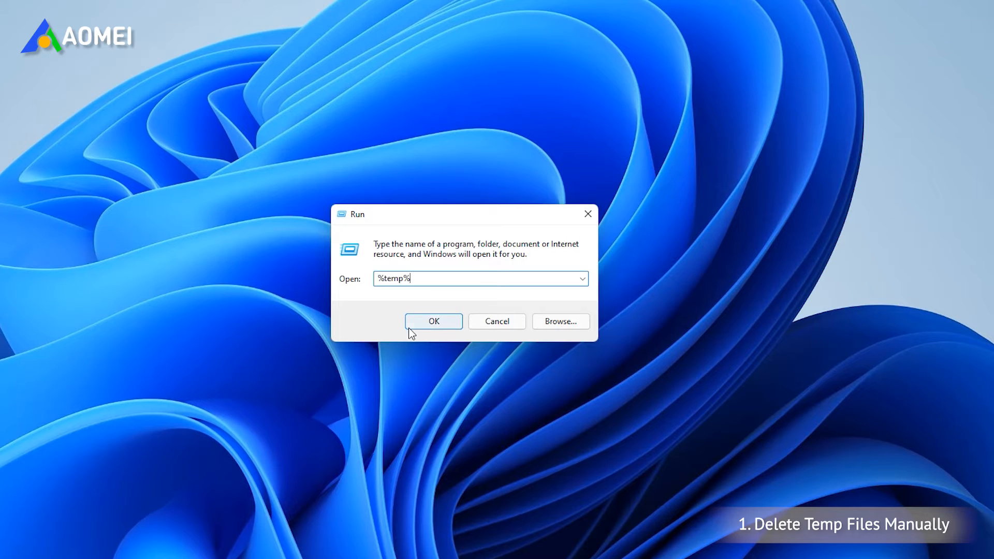
{"action": "left_click", "coordinate": [433, 321]}
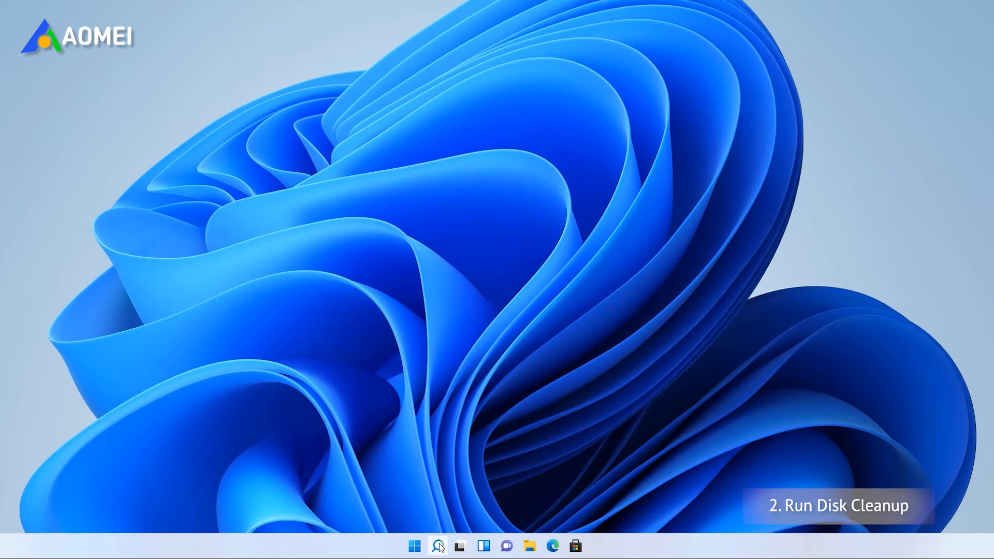
Launch Disk Cleanup from Windows search and analyse drive C:.
{"action": "left_click", "coordinate": [437, 546]}
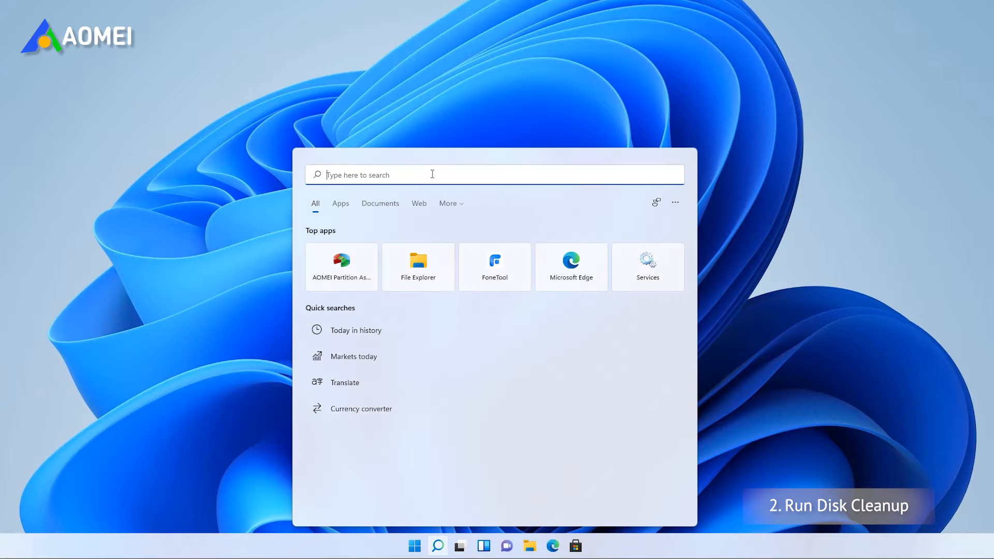
{"action": "type", "text": "Disk Cleanup"}
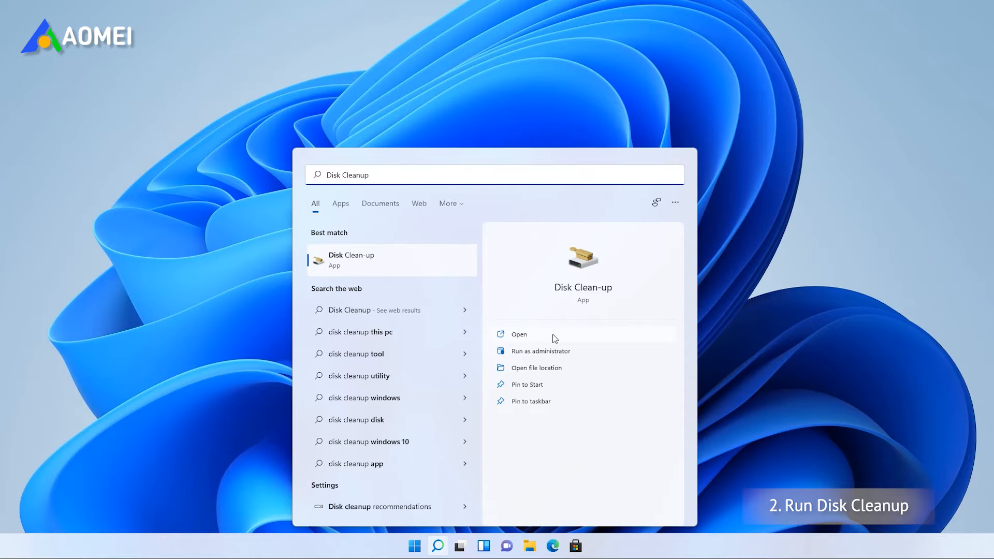
{"action": "left_click", "coordinate": [518, 334]}
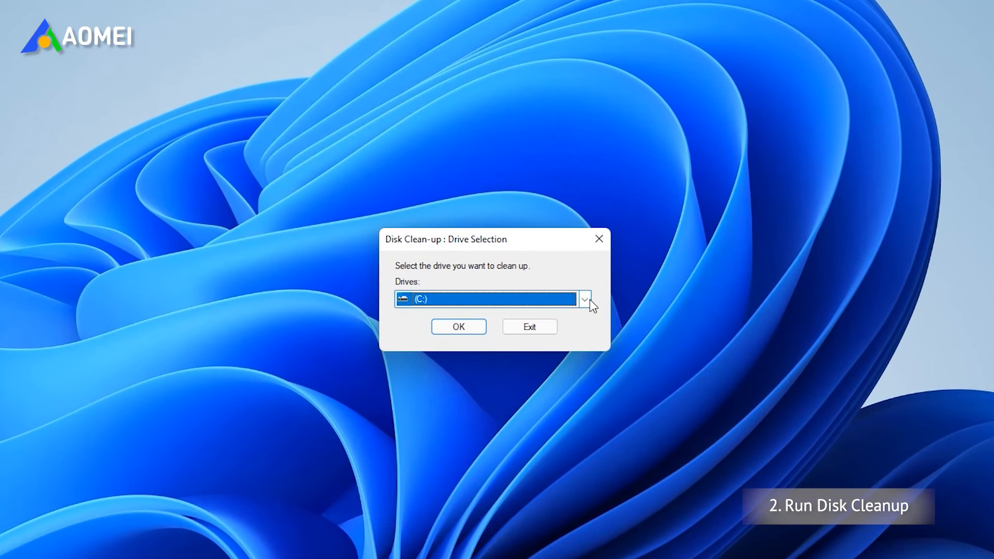
{"action": "left_click", "coordinate": [457, 327]}
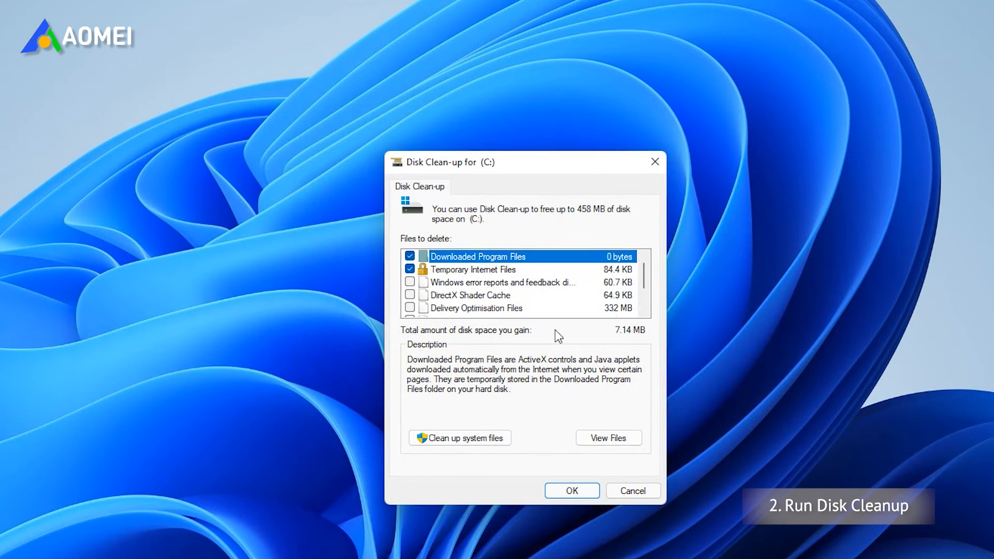
Tick Windows error reports and the other file categories (339 MB), then confirm deletion.
{"action": "left_click", "coordinate": [410, 282]}
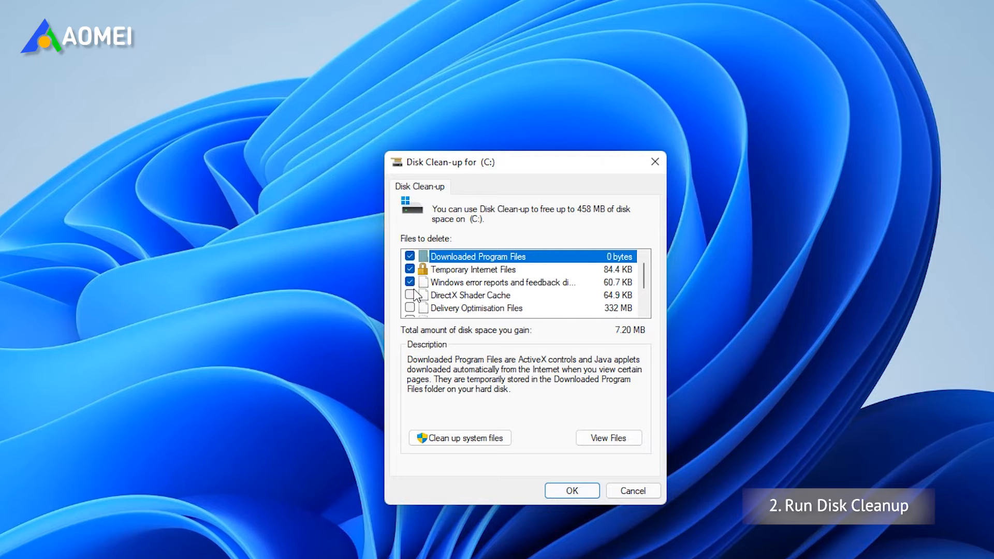
{"action": "left_click", "coordinate": [410, 295]}
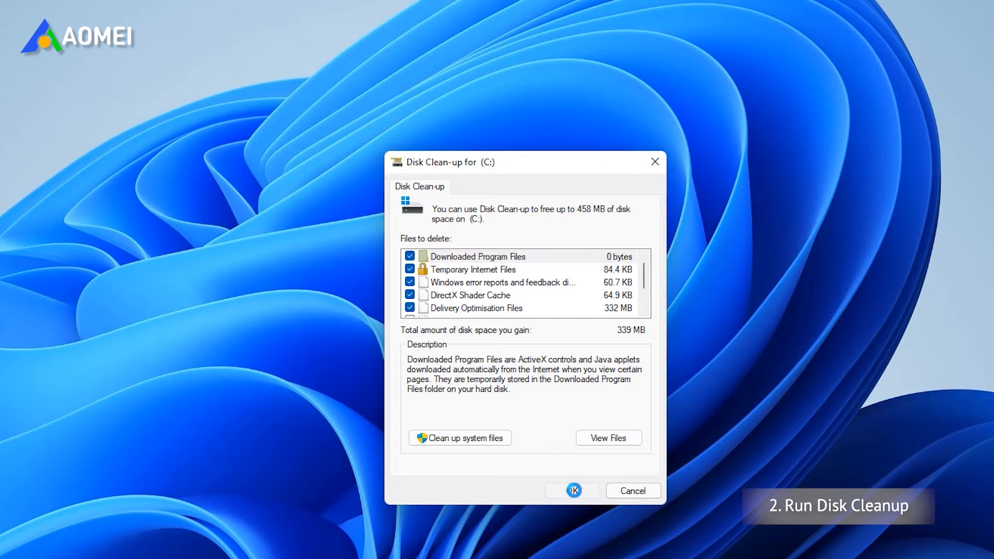
{"action": "left_click", "coordinate": [571, 490]}
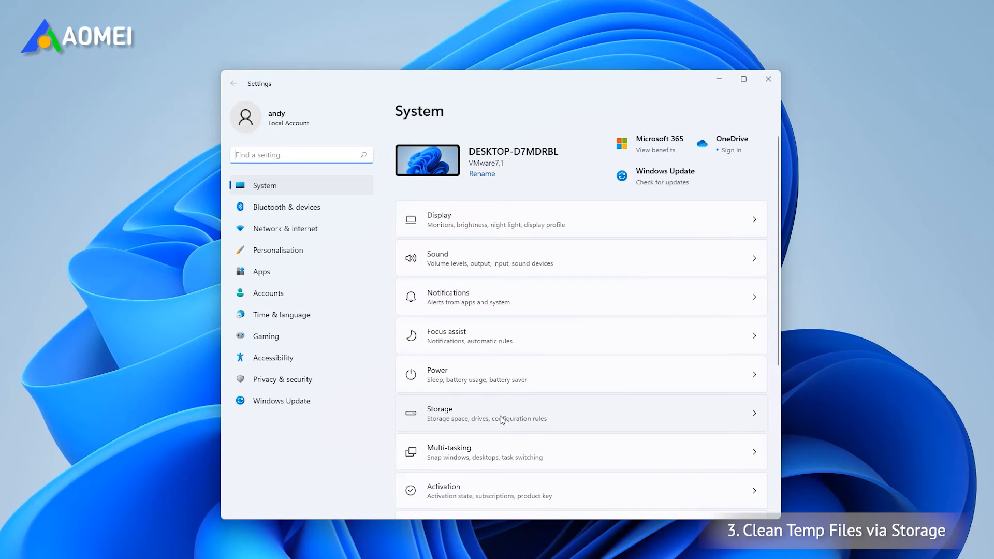
Remove the checked 102 MB of temporary files from Settings Storage and confirm.
{"action": "left_click", "coordinate": [500, 412]}
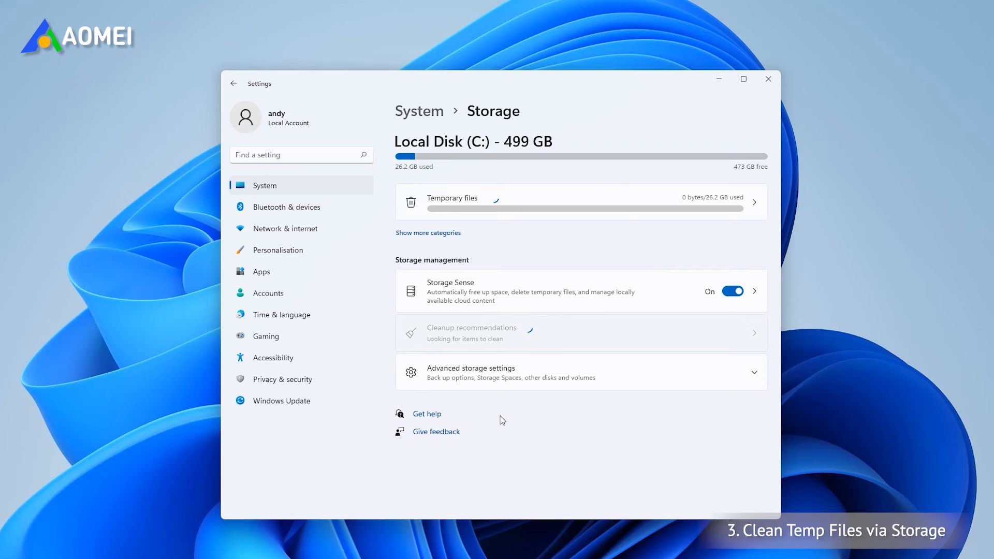
{"action": "left_click", "coordinate": [452, 200]}
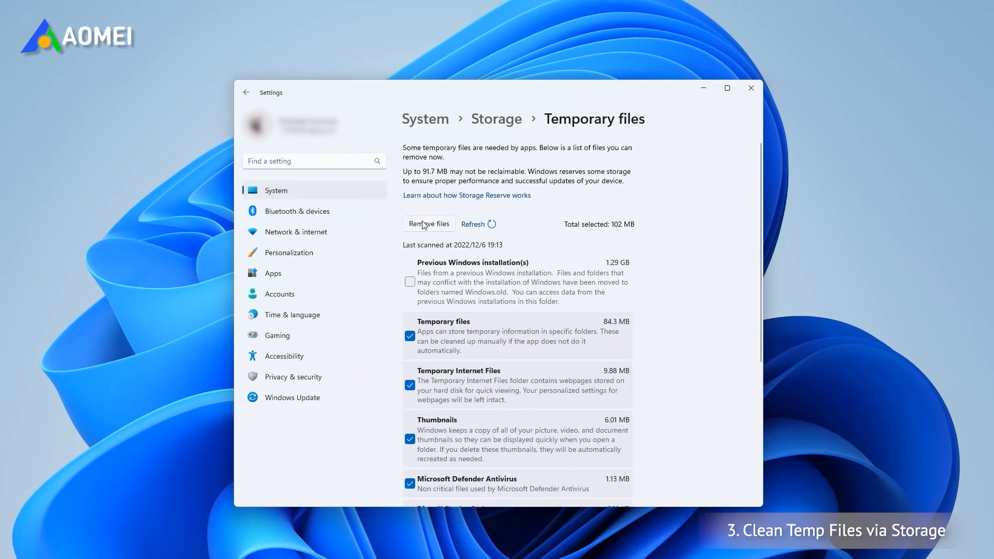
{"action": "left_click", "coordinate": [429, 224]}
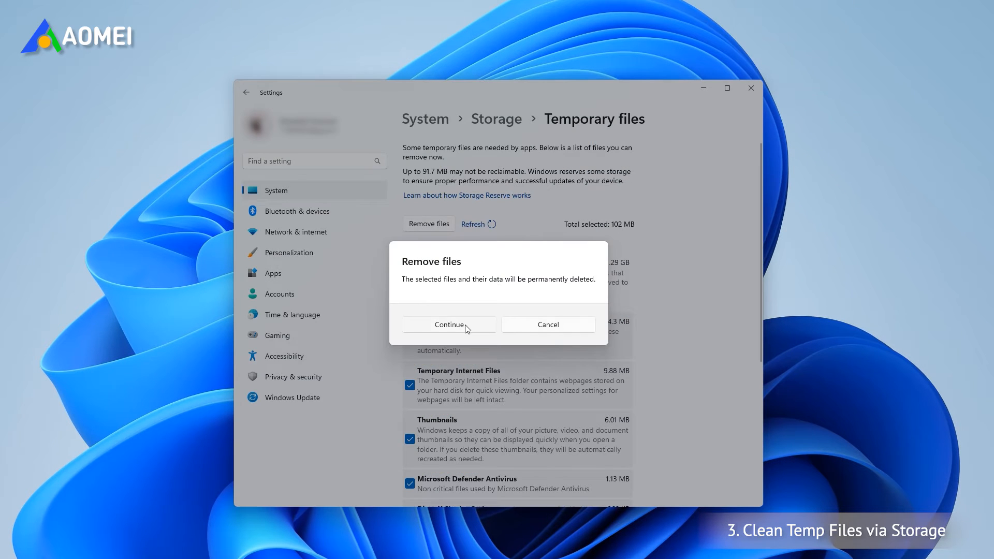
{"action": "left_click", "coordinate": [448, 324]}
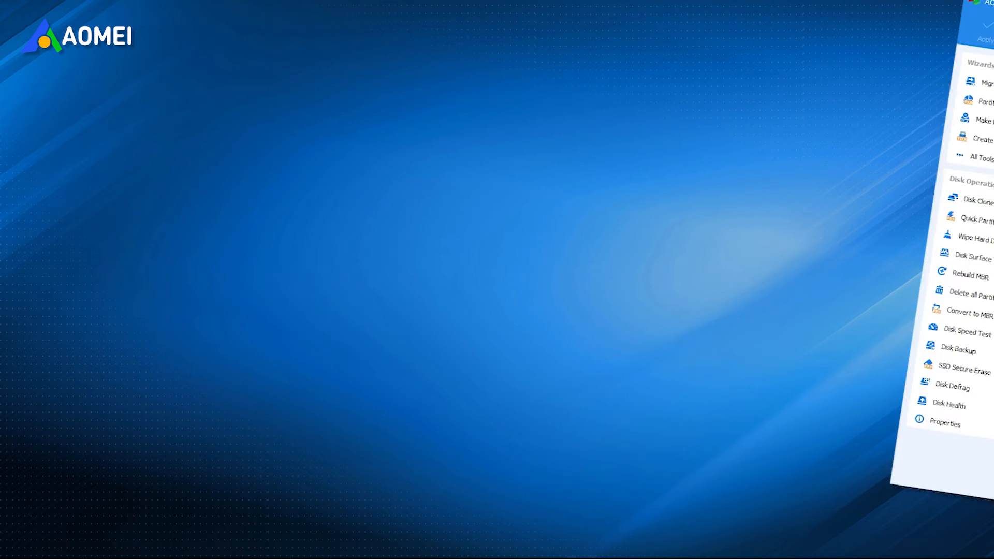
Scan with AOMEI PC Cleaner, finding 1019.59 MB of junk, and clean all.
{"action": "left_click", "coordinate": [865, 86]}
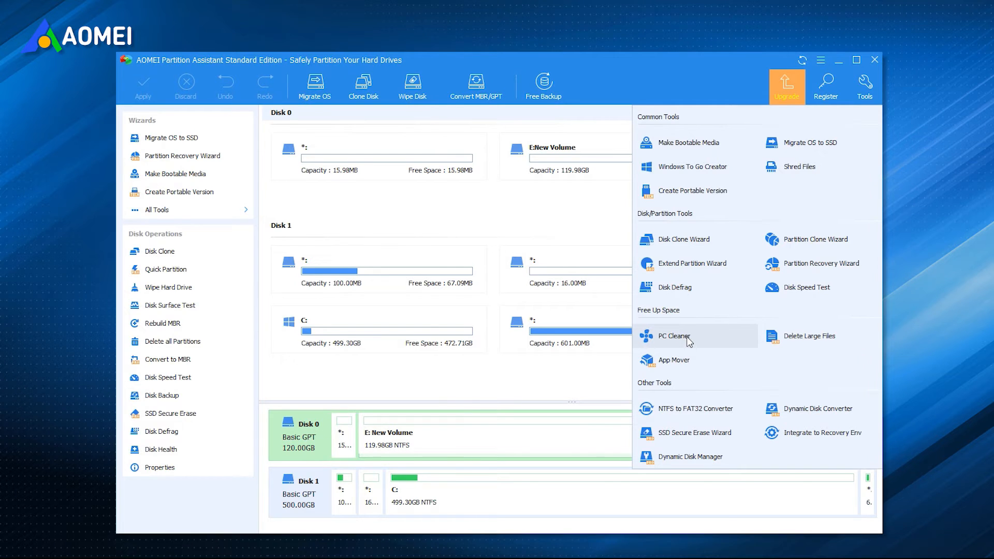
{"action": "left_click", "coordinate": [674, 336]}
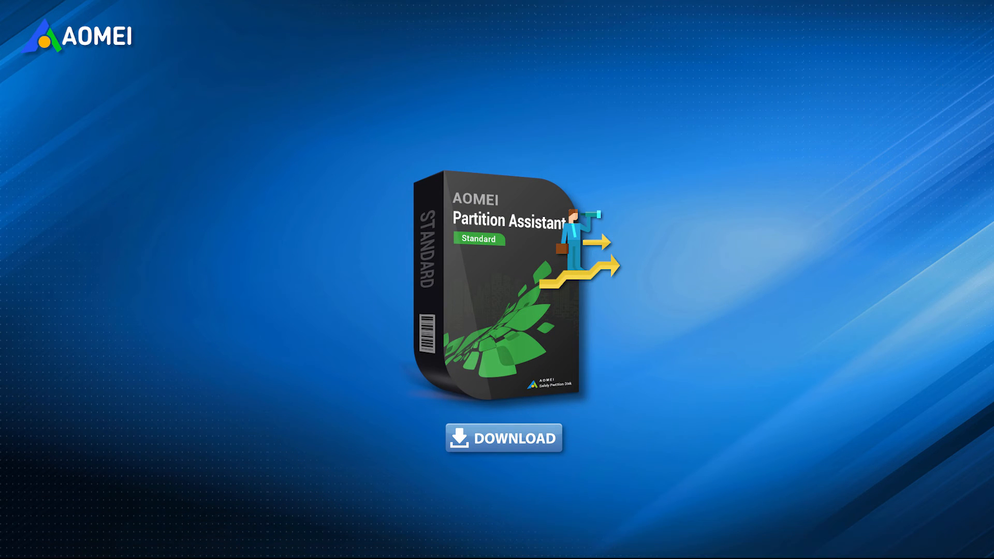
{"action": "left_click", "coordinate": [503, 438]}
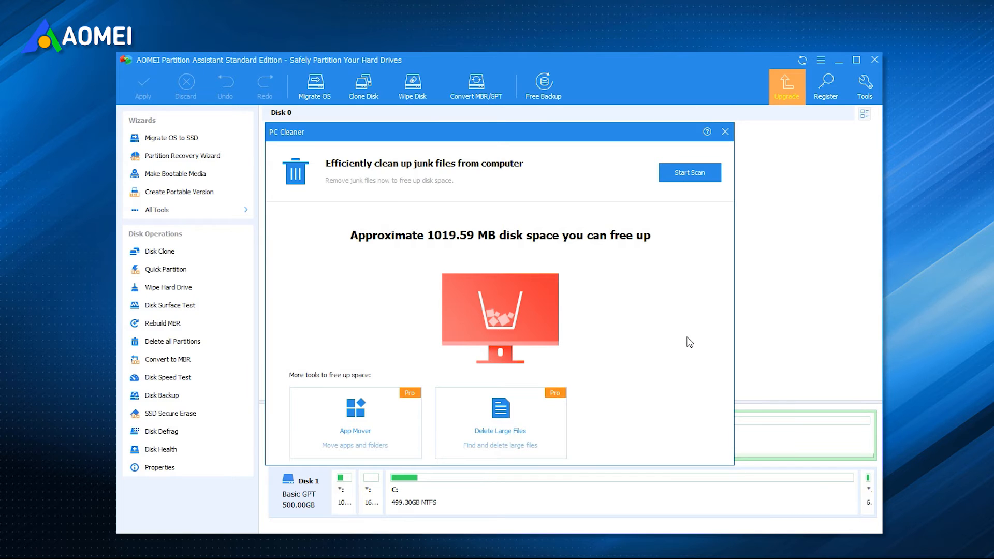
{"action": "left_click", "coordinate": [689, 173]}
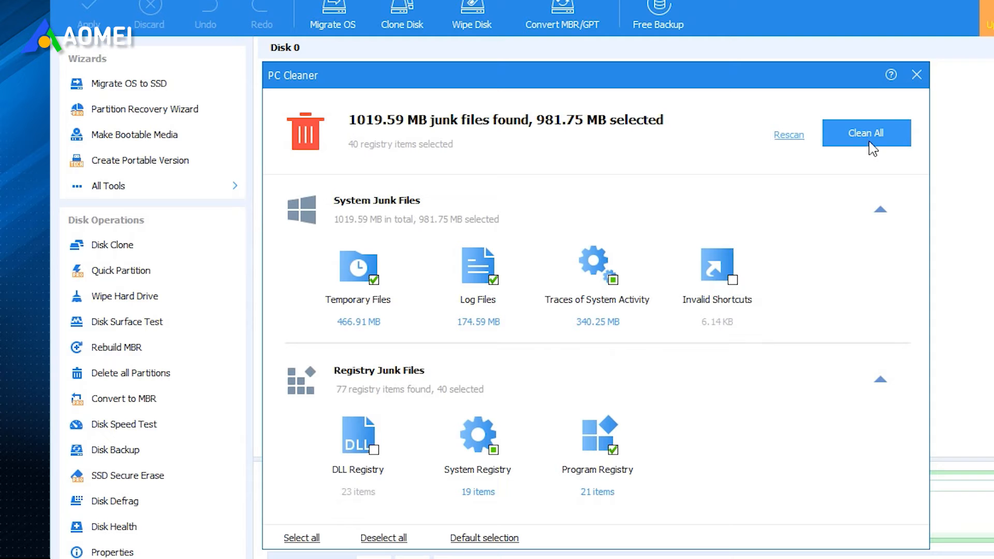
{"action": "left_click", "coordinate": [915, 74]}
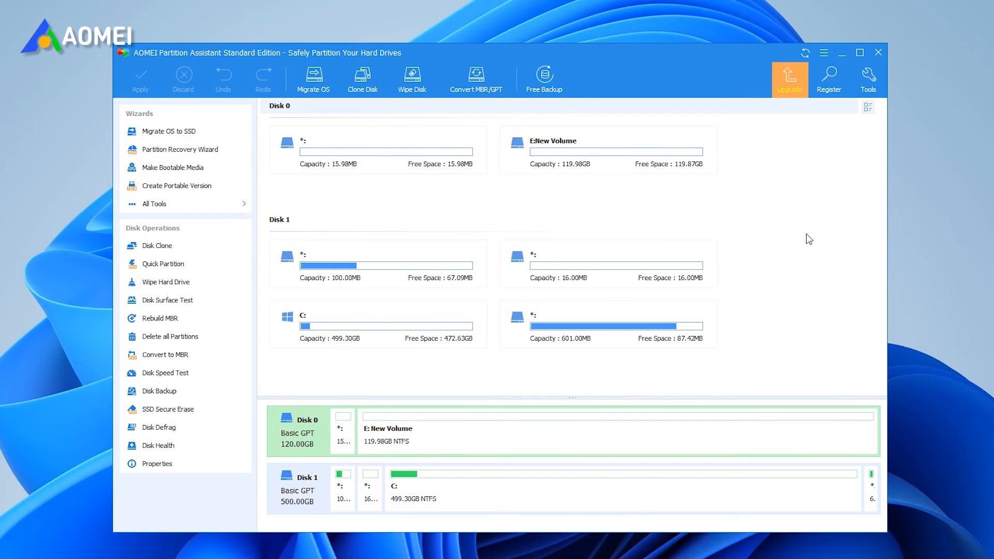
{"action": "mouse_move", "coordinate": [869, 79]}
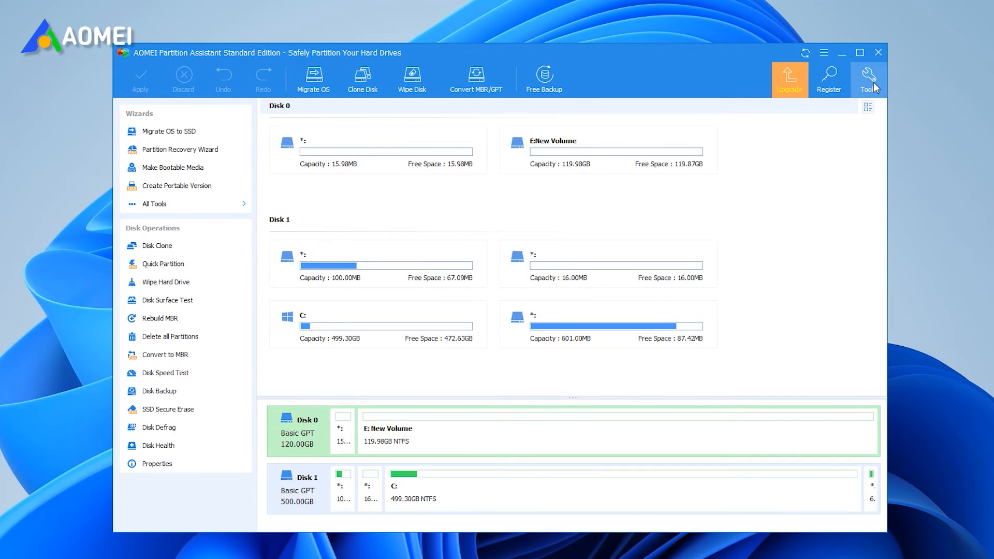
Run a second PC Cleaner scan and clean, removing 763.38 MB and 41 registry items.
{"action": "left_click", "coordinate": [869, 76]}
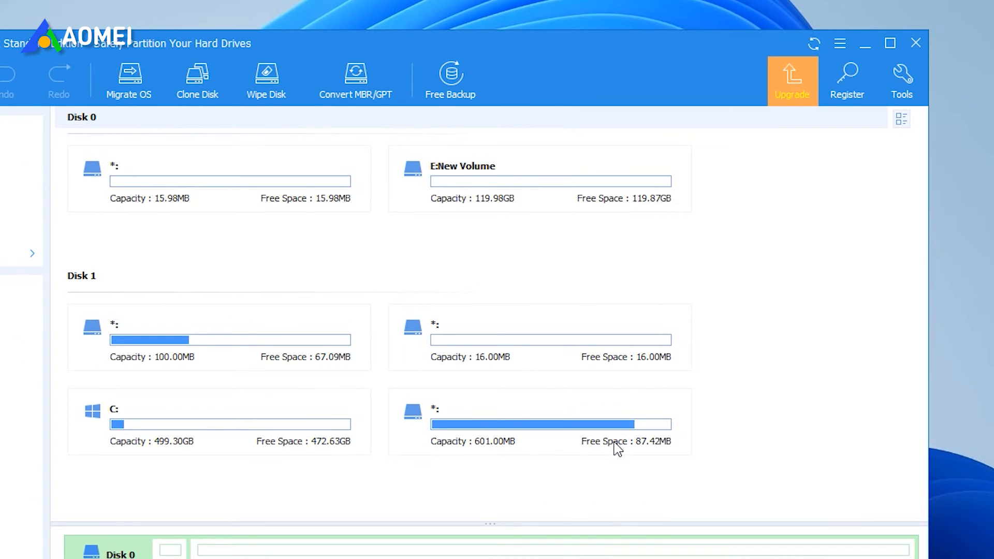
{"action": "left_click", "coordinate": [901, 79]}
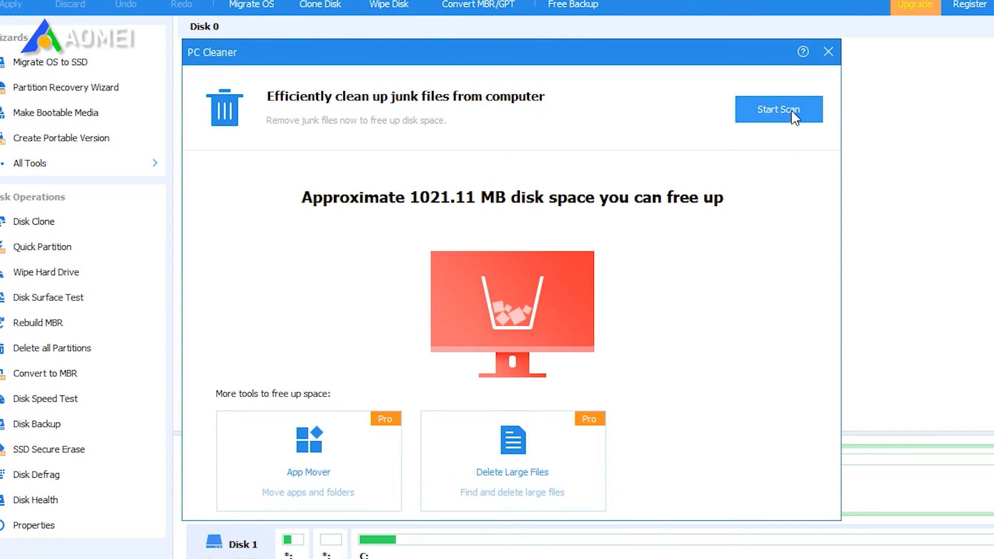
{"action": "left_click", "coordinate": [779, 110]}
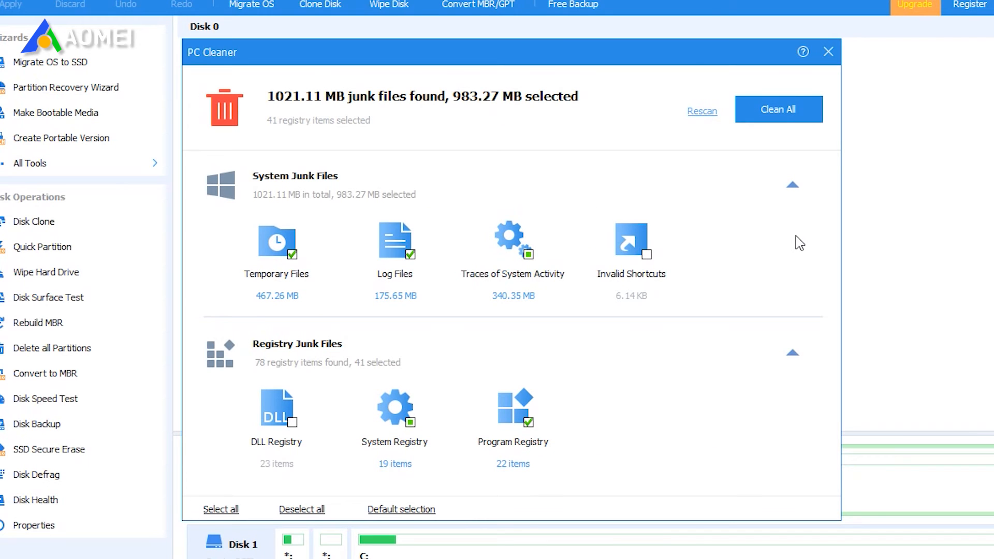
{"action": "mouse_move", "coordinate": [779, 110]}
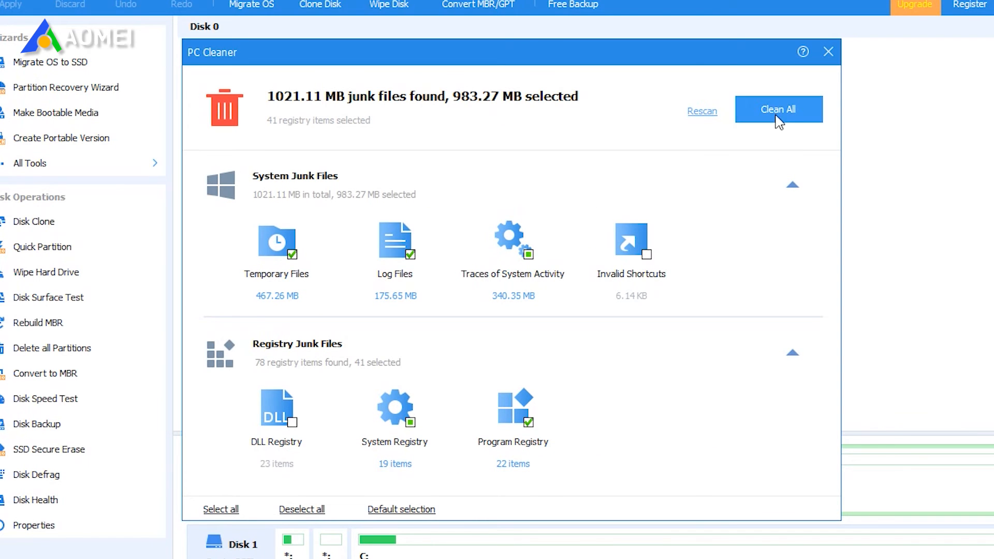
{"action": "left_click", "coordinate": [779, 109]}
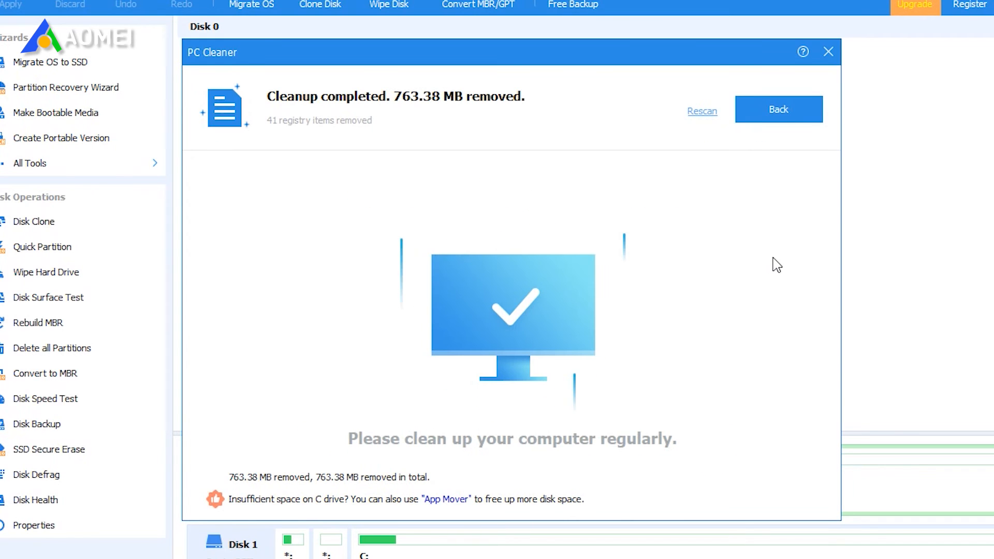
{"action": "mouse_move", "coordinate": [772, 165]}
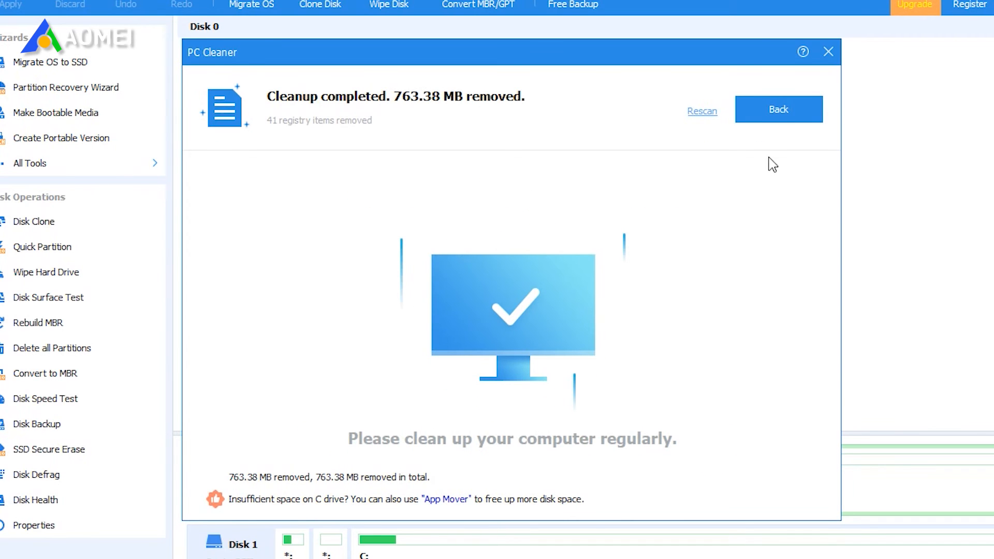
{"action": "left_click", "coordinate": [777, 109]}
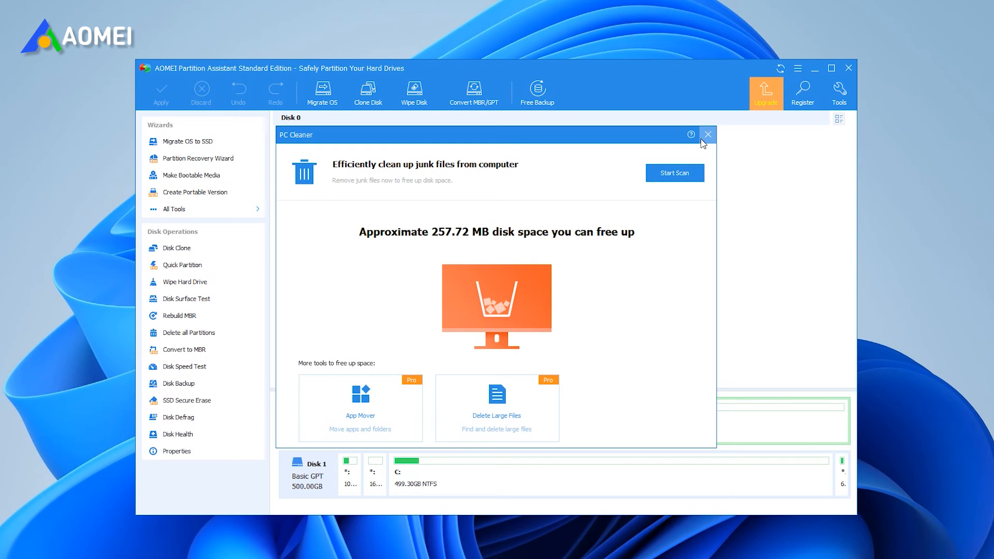
Close PC Cleaner, briefly try Delete Large Files, then list C: apps in App Mover.
{"action": "left_click", "coordinate": [708, 135]}
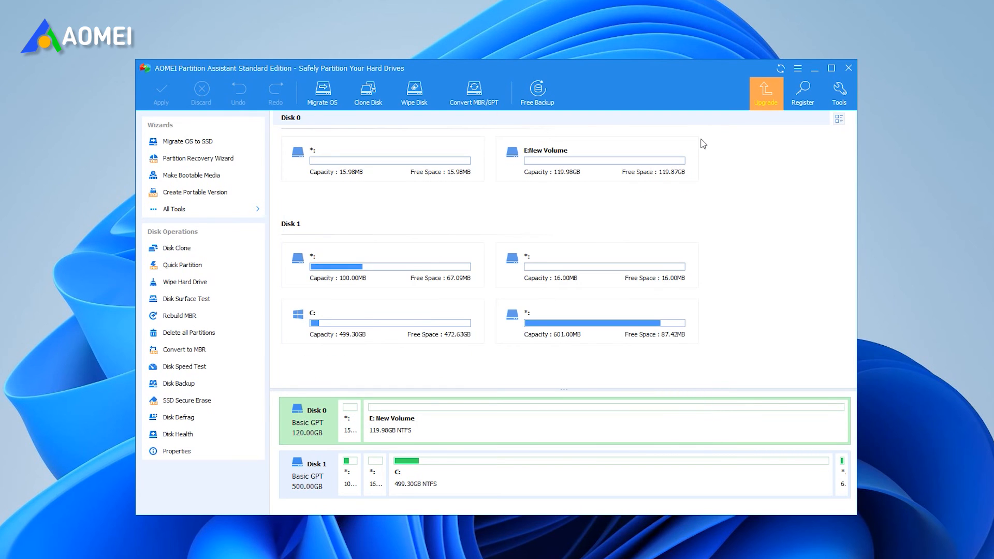
{"action": "mouse_move", "coordinate": [304, 203]}
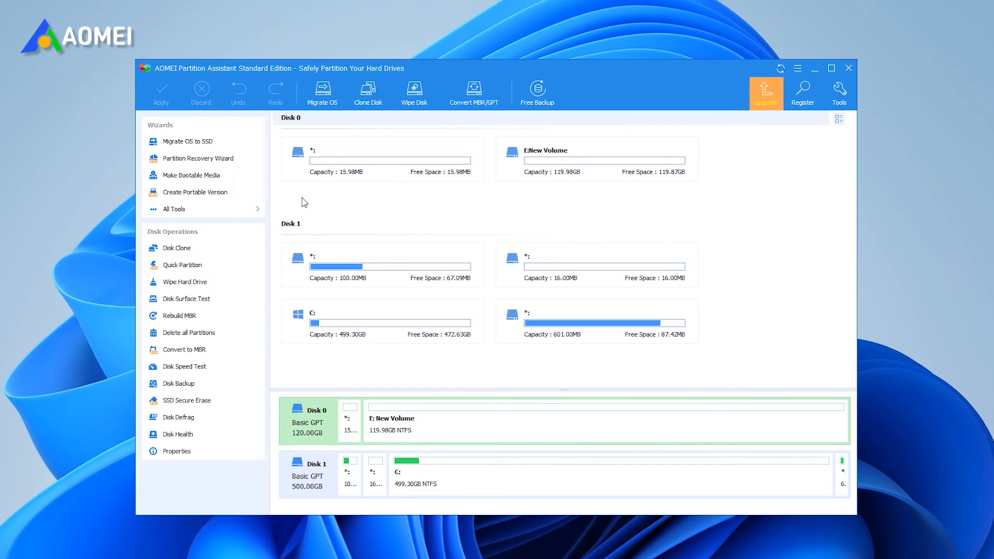
{"action": "left_click", "coordinate": [174, 209]}
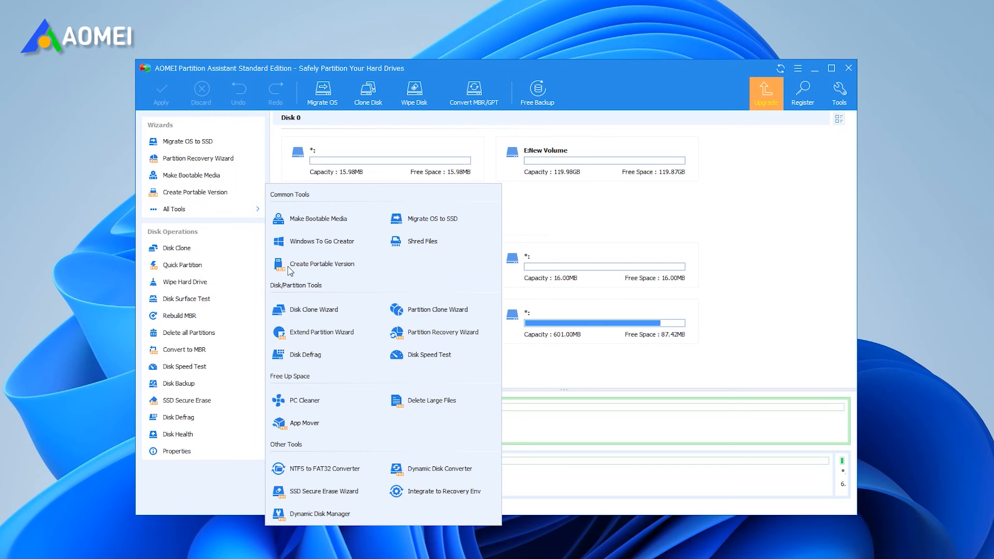
{"action": "mouse_move", "coordinate": [441, 411]}
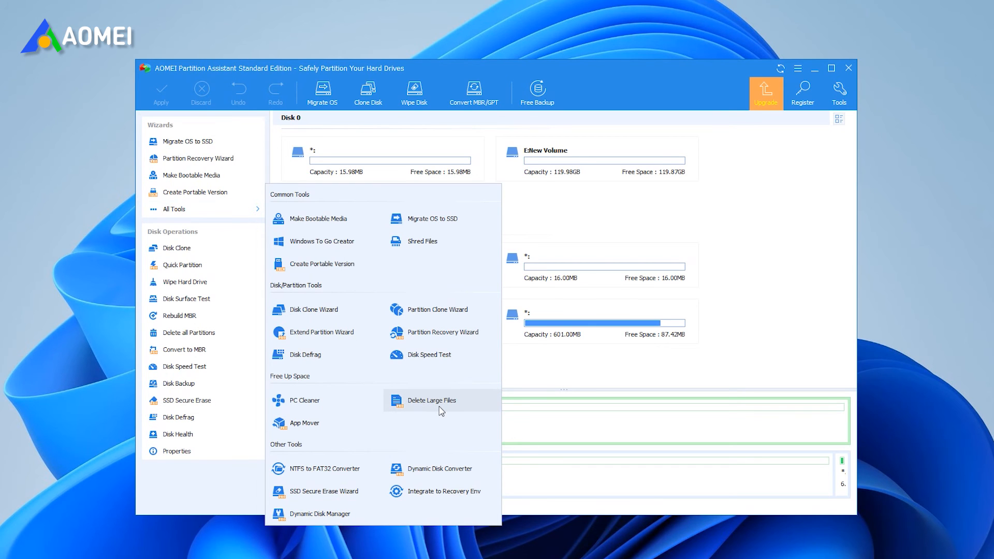
{"action": "left_click", "coordinate": [432, 400]}
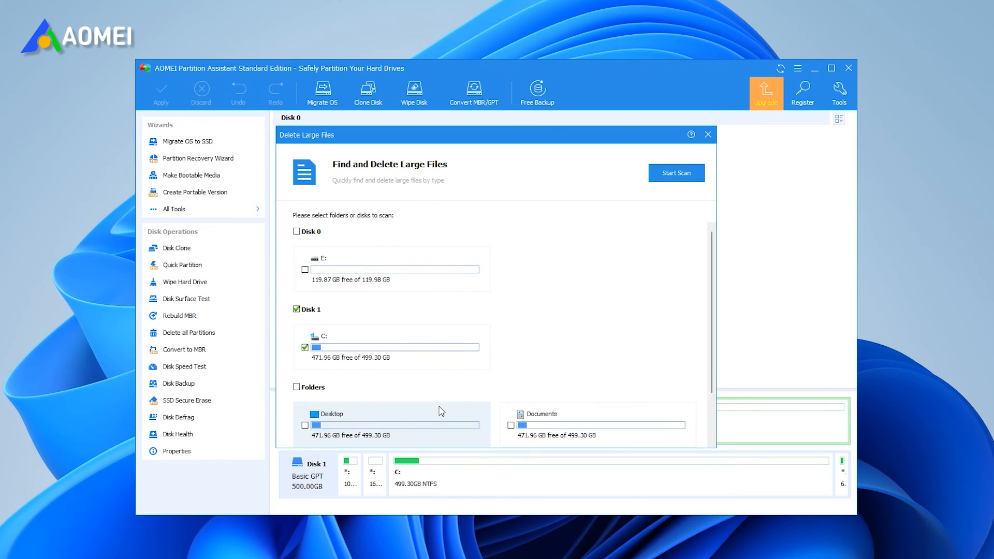
{"action": "left_click", "coordinate": [676, 173]}
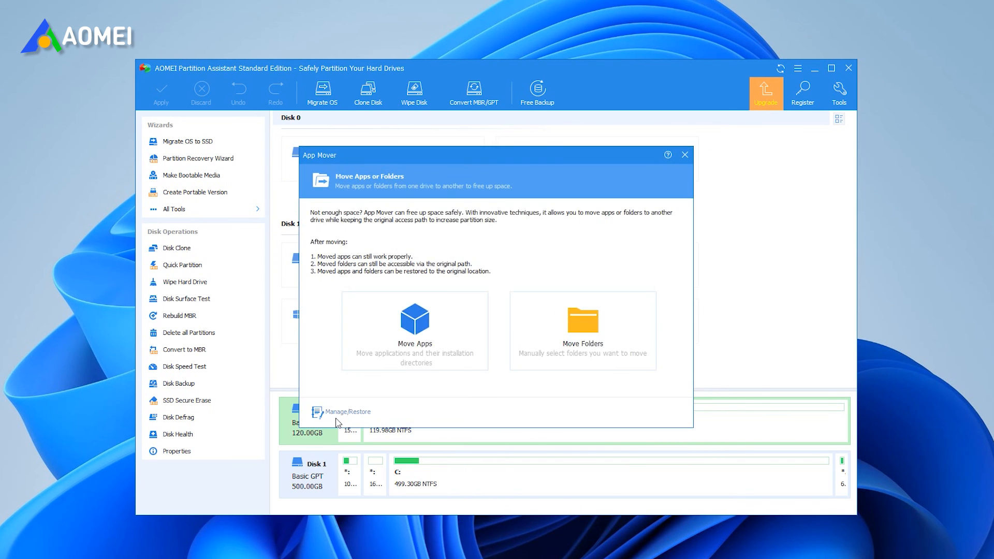
{"action": "left_click", "coordinate": [415, 320]}
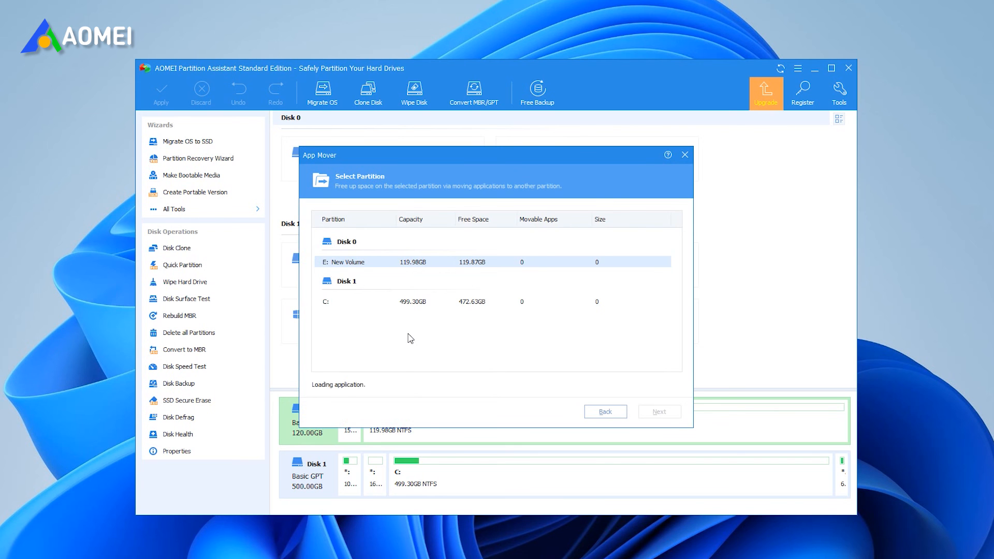
{"action": "left_click", "coordinate": [659, 412]}
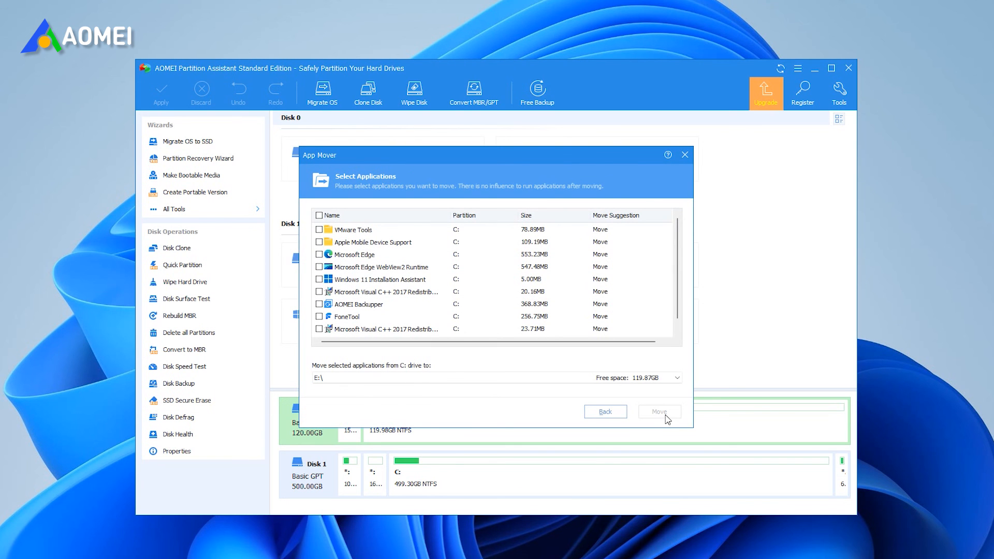